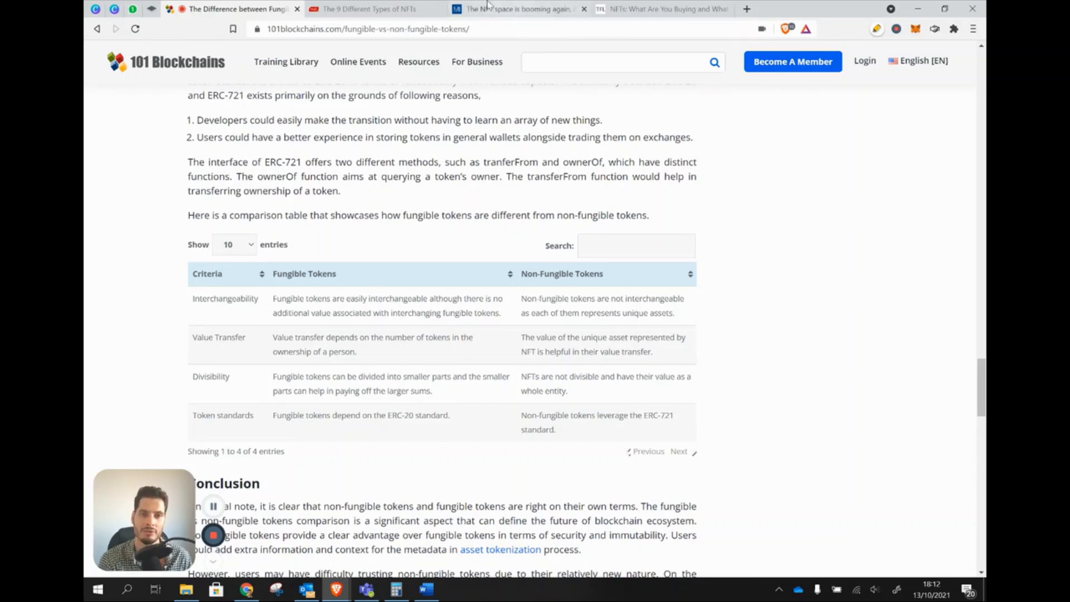
- Switch to 'The 9 Different Types of NFTs' tab and read the Art, Music and Video Game Items sections
click(368, 9)
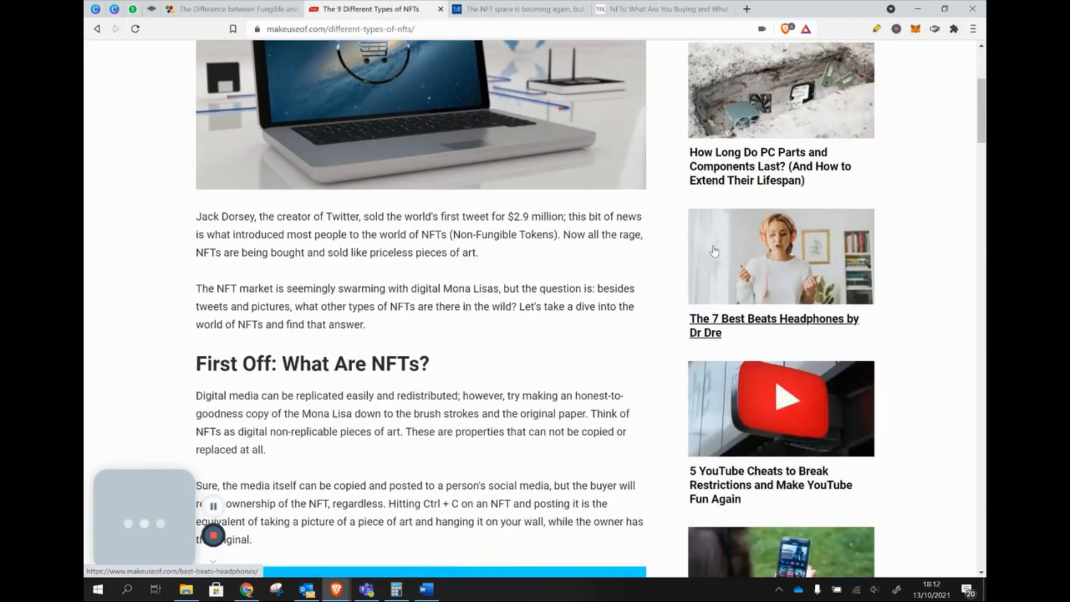
scroll(down, 3)
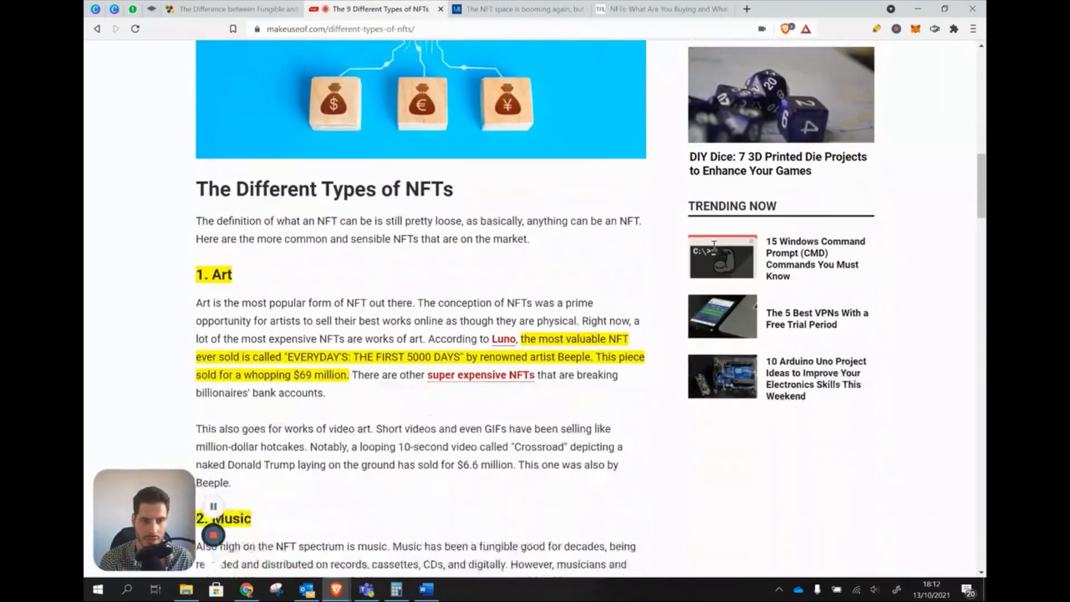
scroll(down, 3)
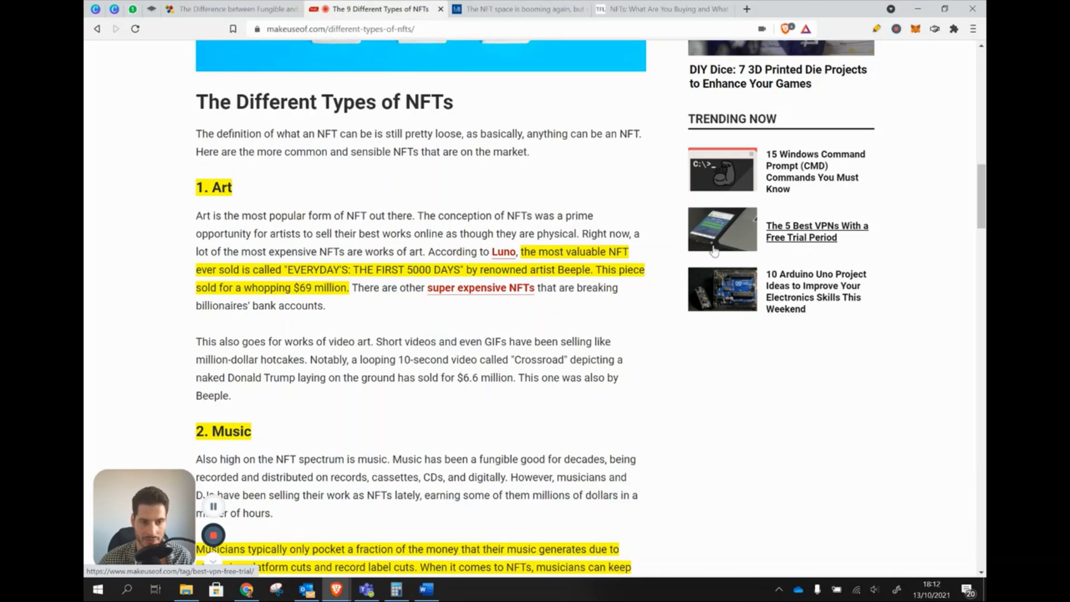
scroll(down, 3)
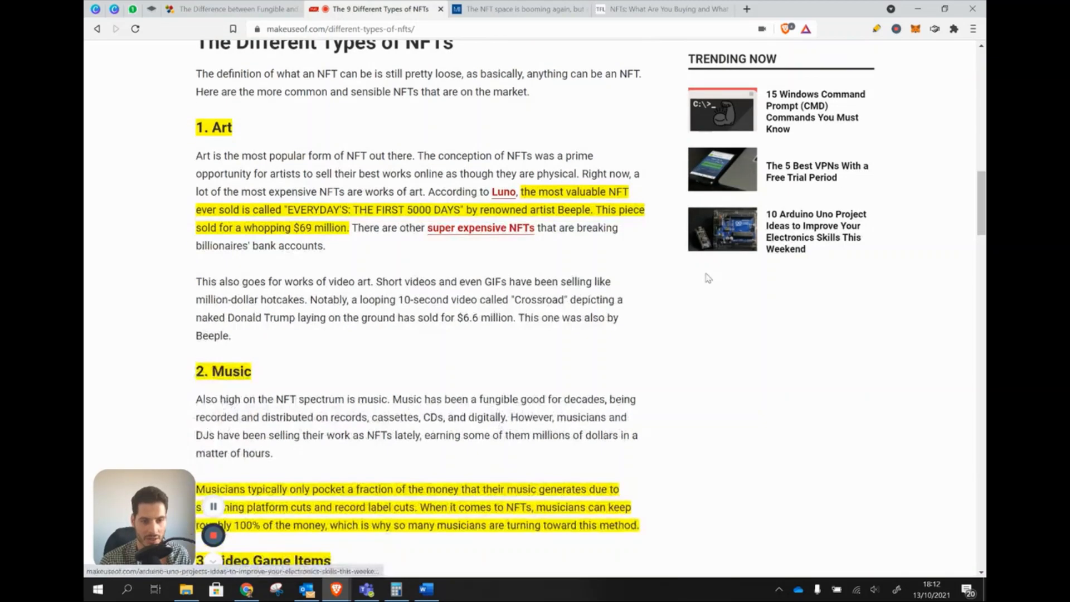
scroll(down, 3)
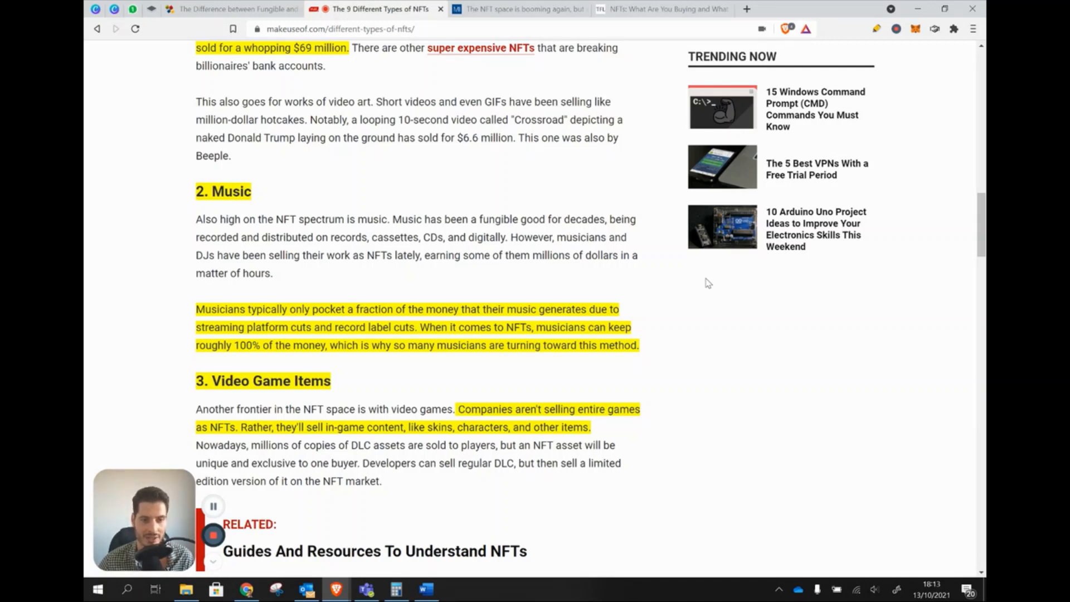
scroll(down, 3)
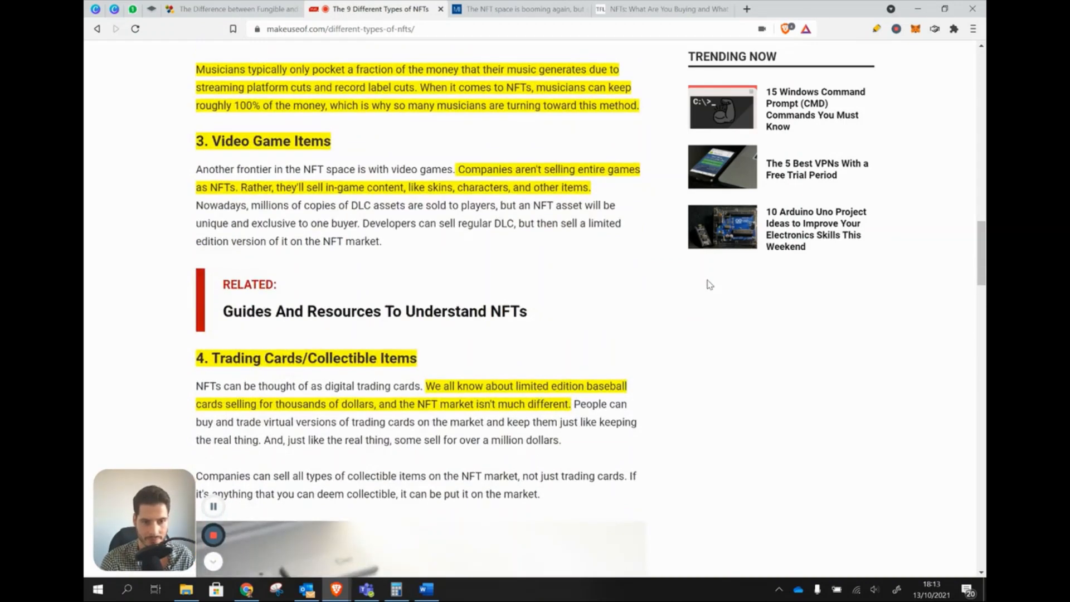
scroll(down, 3)
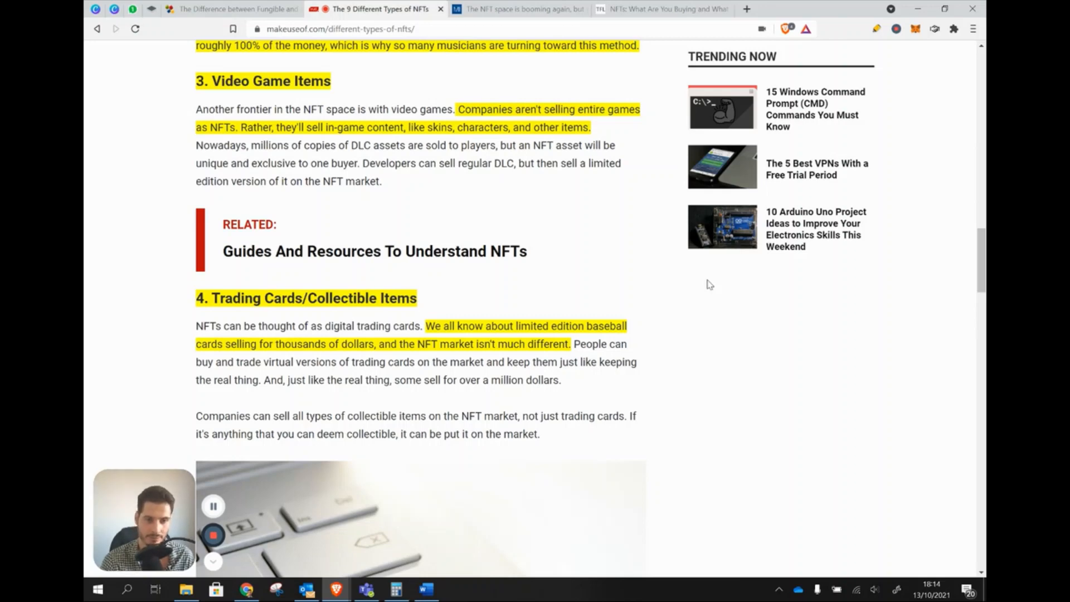
scroll(down, 3)
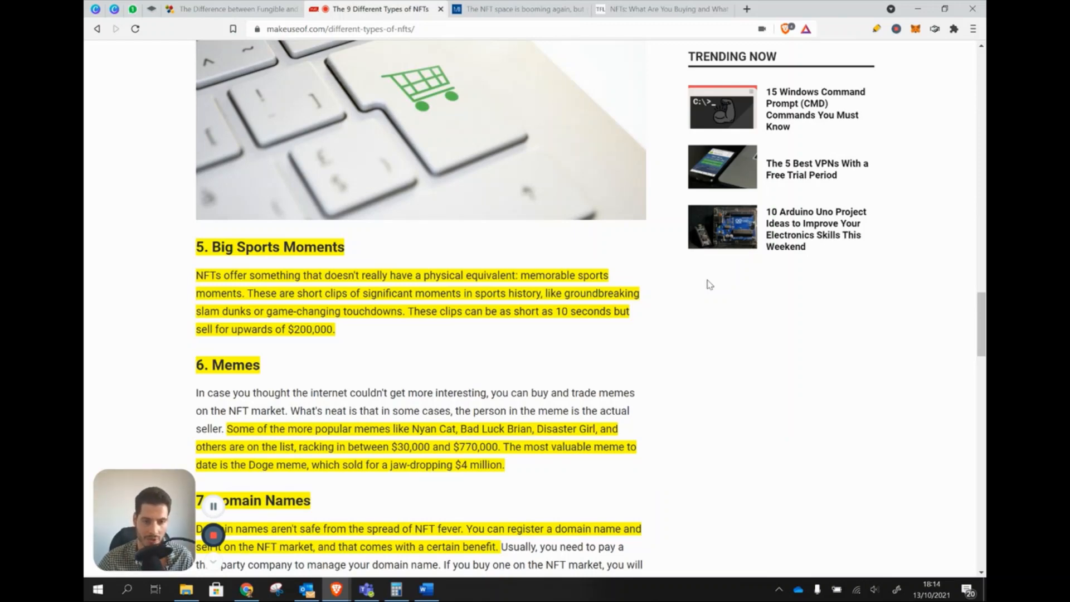
scroll(down, 3)
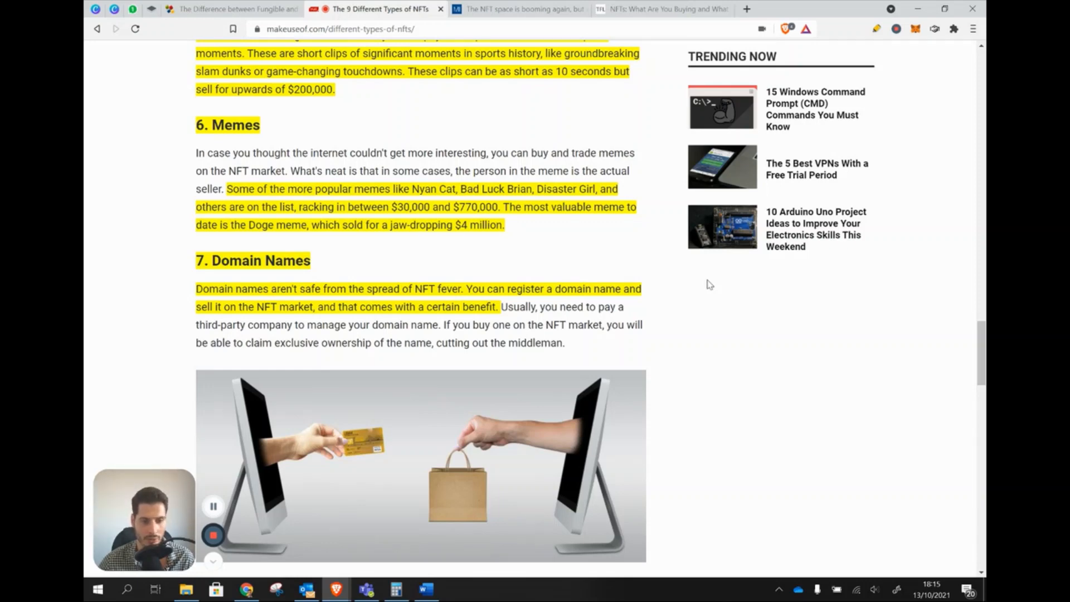
scroll(down, 3)
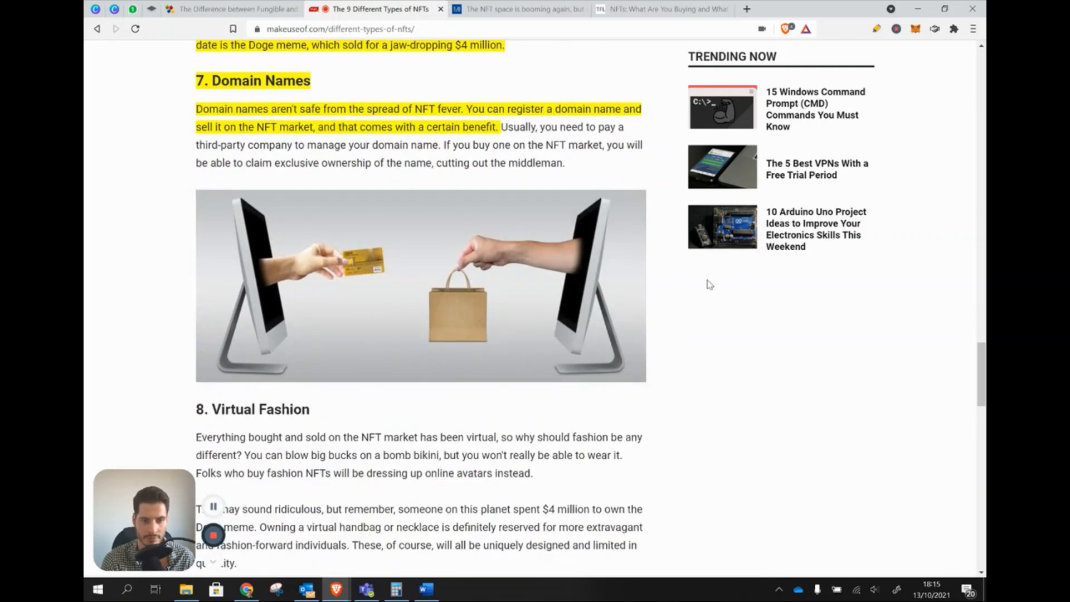
scroll(down, 3)
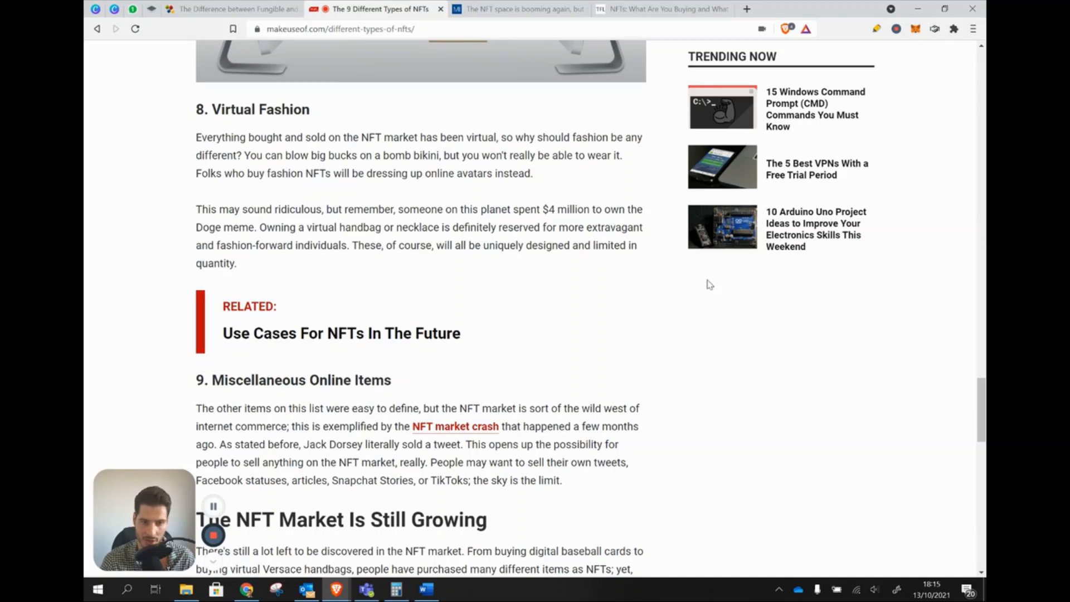
click(519, 9)
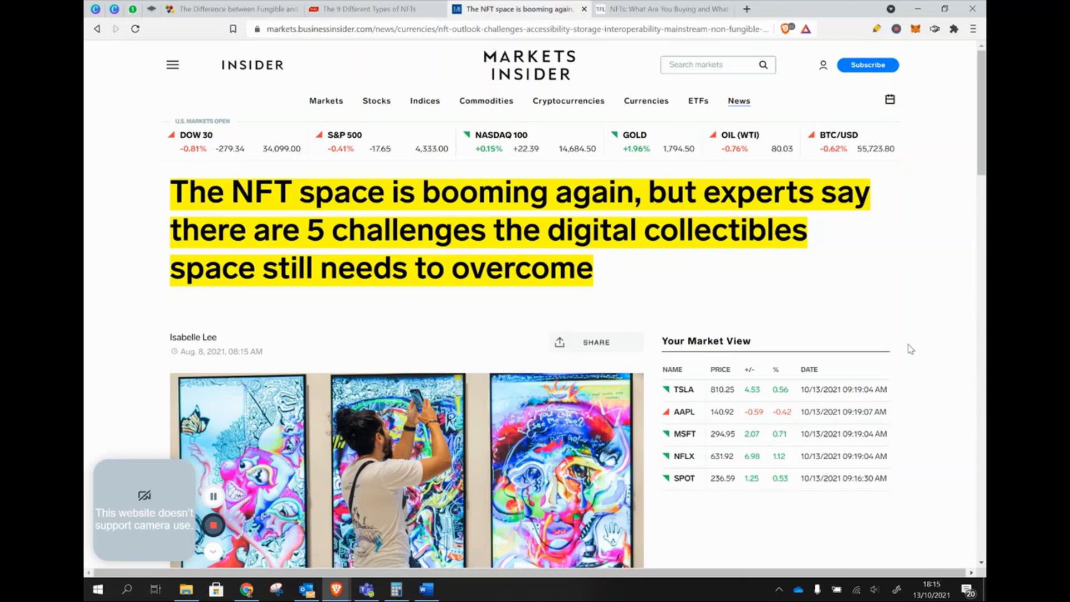
- Scroll the Markets Insider piece through Authenticity, Scalability and Interoperability to Storage
scroll(down, 3)
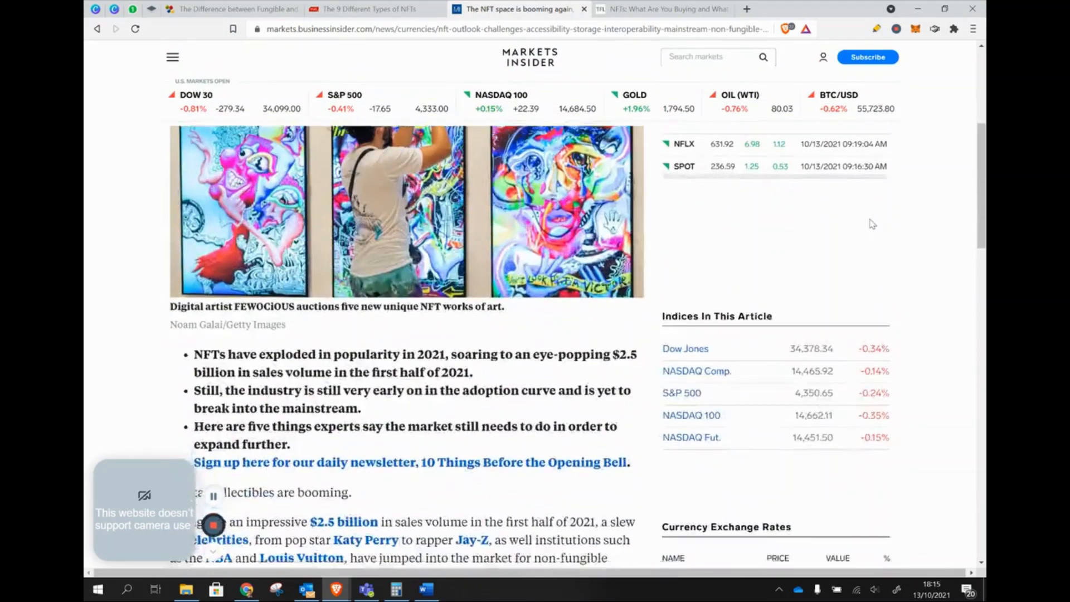
scroll(down, 3)
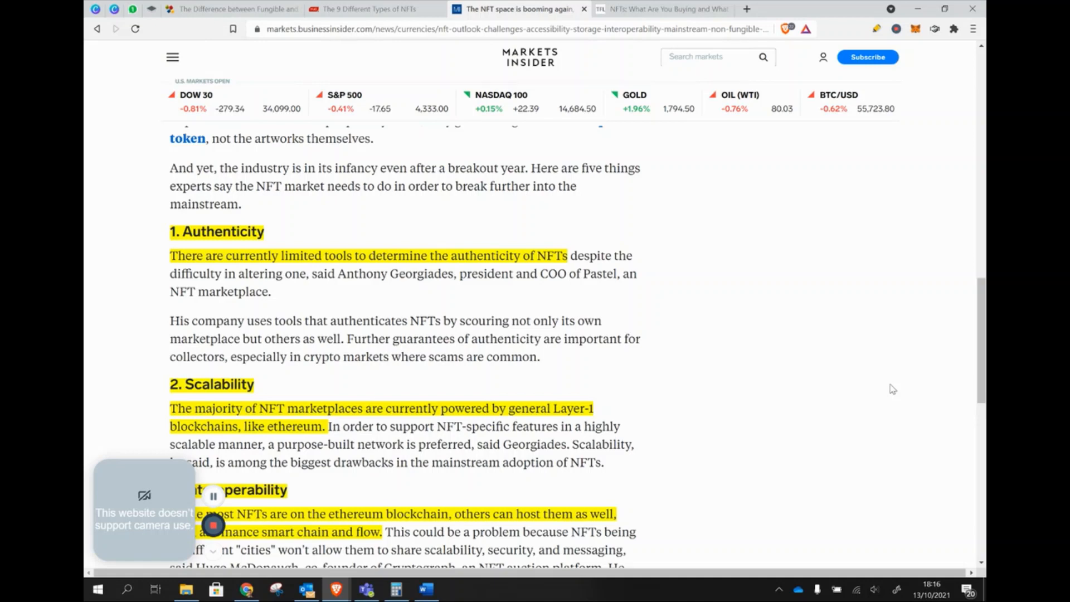
scroll(down, 3)
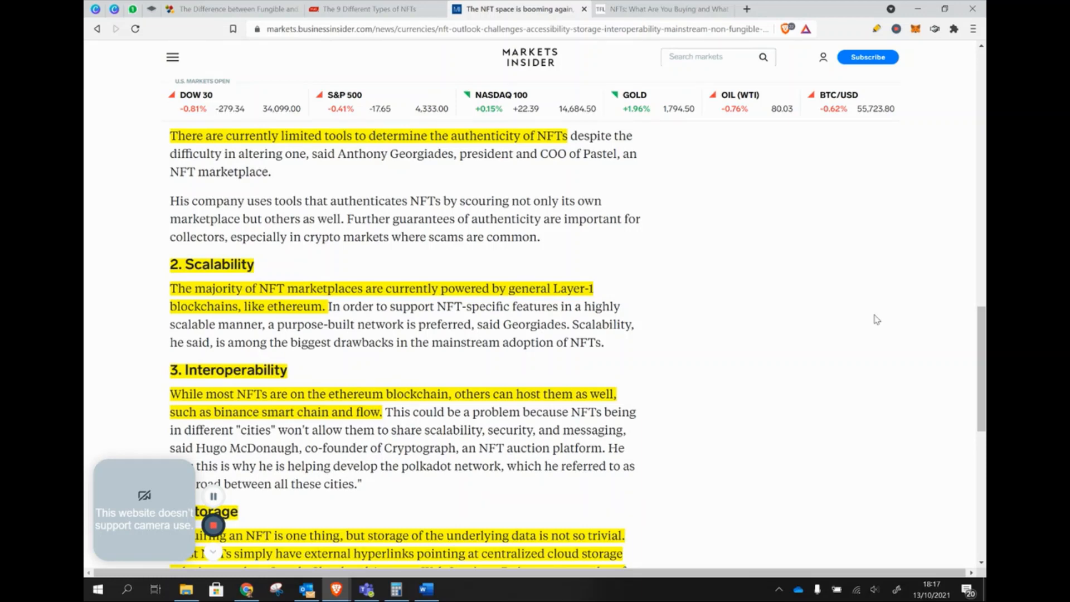
- Scroll through the Storage and Accessibility sections to the Share This Post bar
scroll(down, 3)
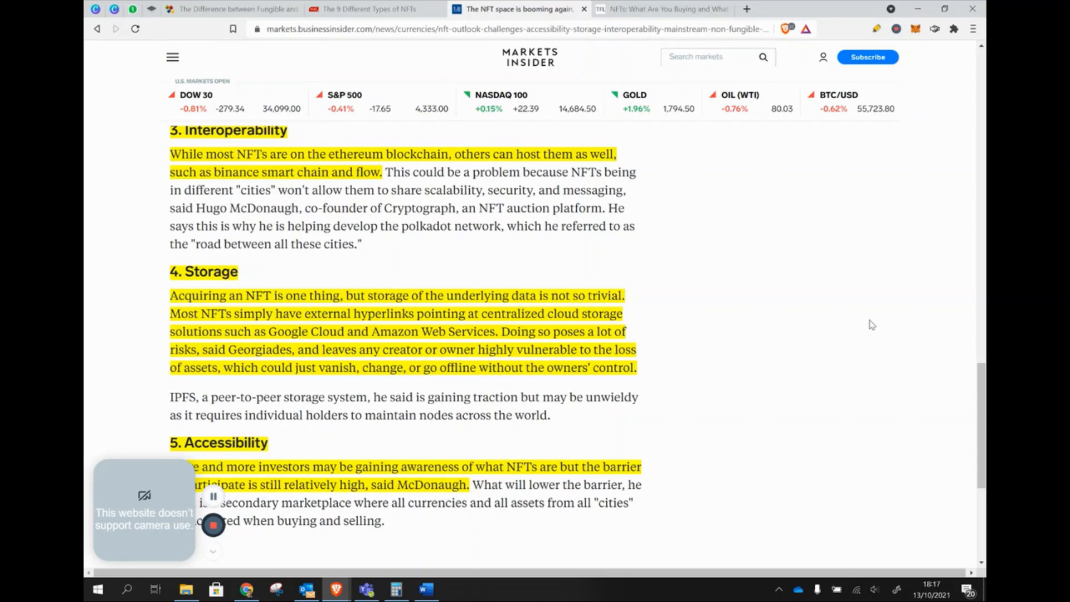
scroll(down, 3)
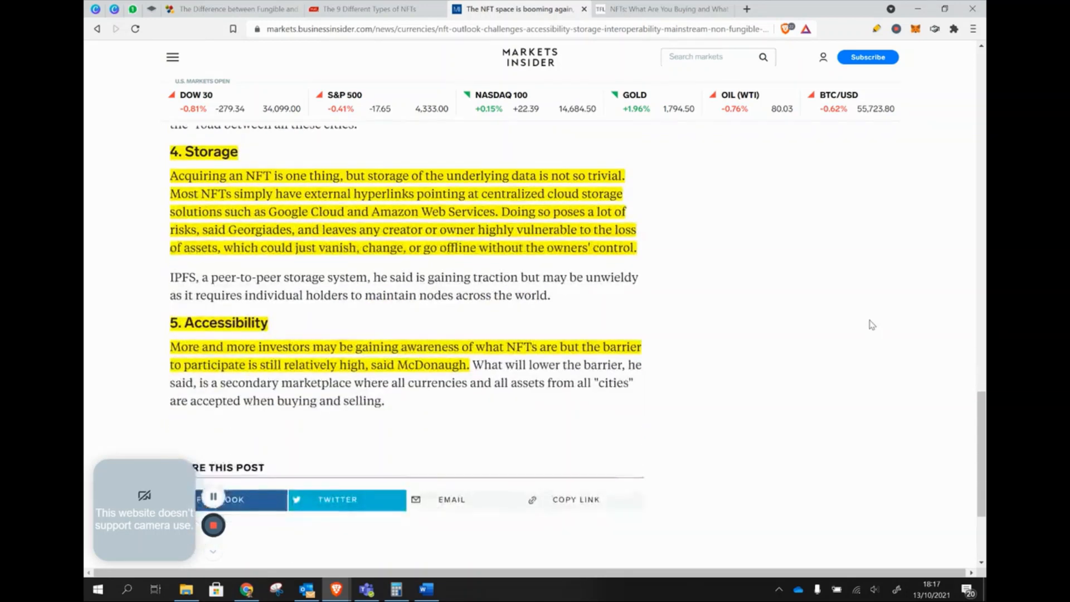
scroll(down, 3)
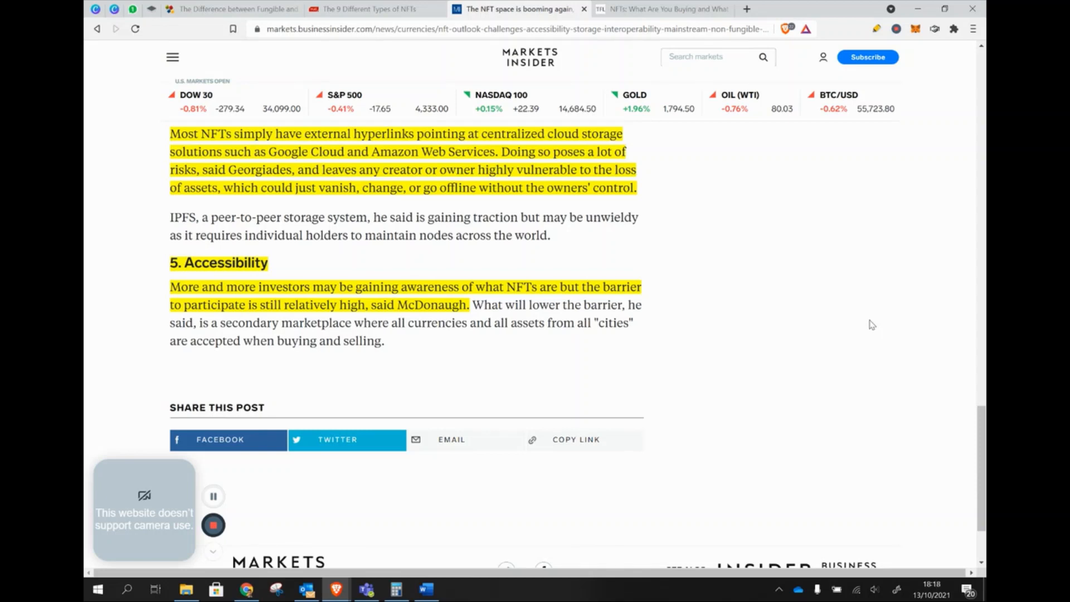
- Switch to The Fashion Law tab and scroll to the highlighted token-versus-IP-rights section
click(662, 9)
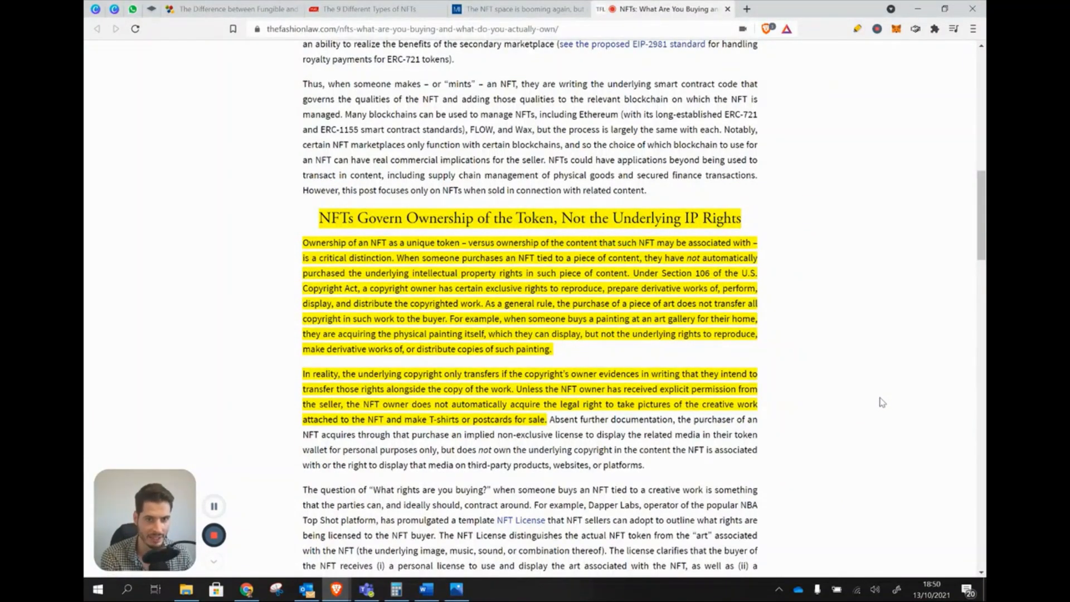
mouse_move(902, 364)
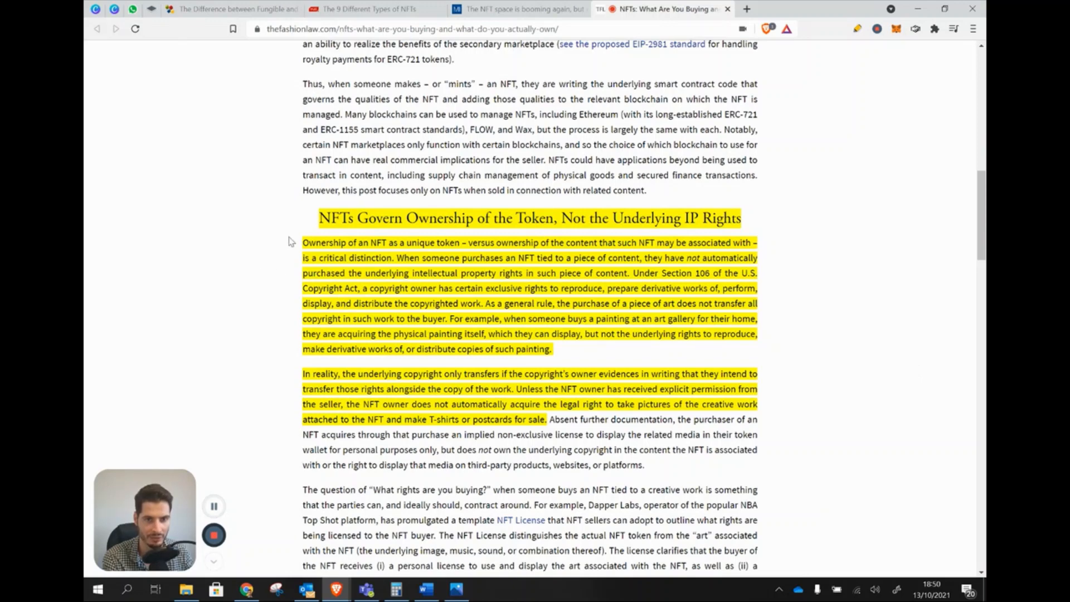
mouse_move(647, 236)
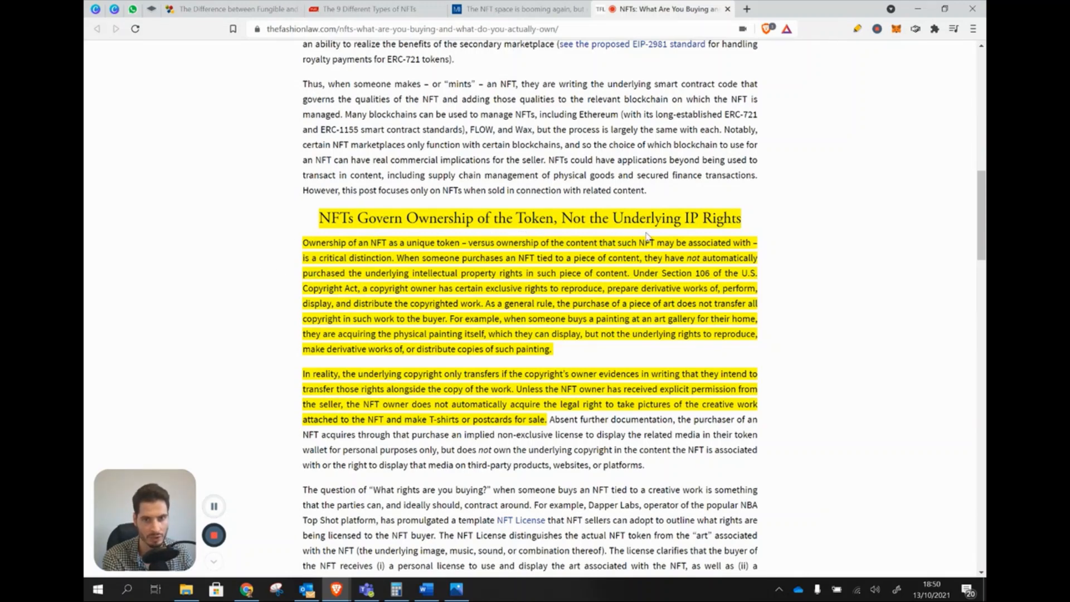
mouse_move(687, 261)
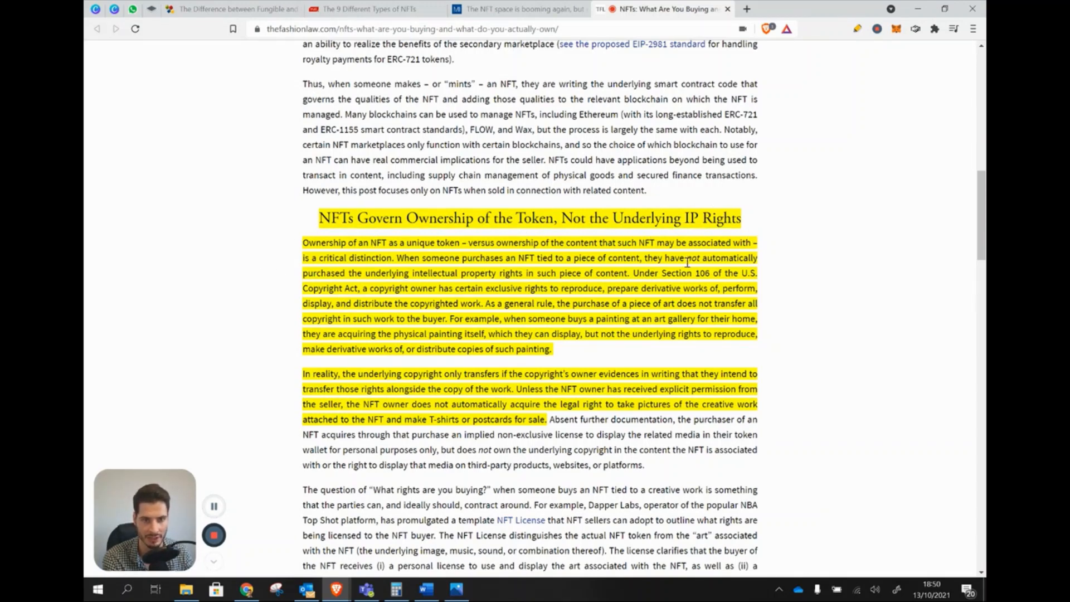
mouse_move(876, 343)
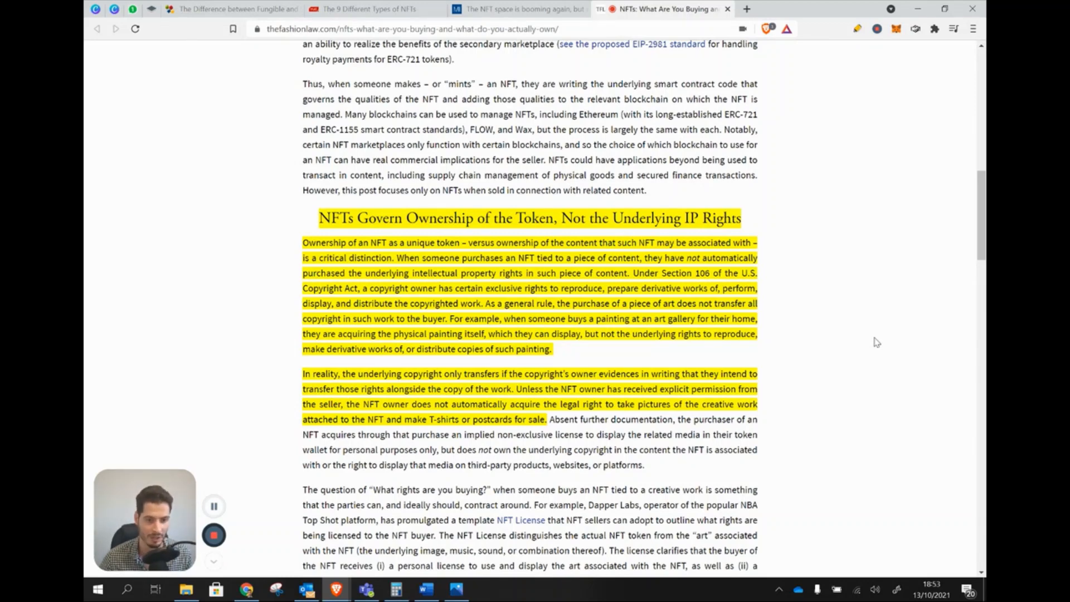
scroll(down, 3)
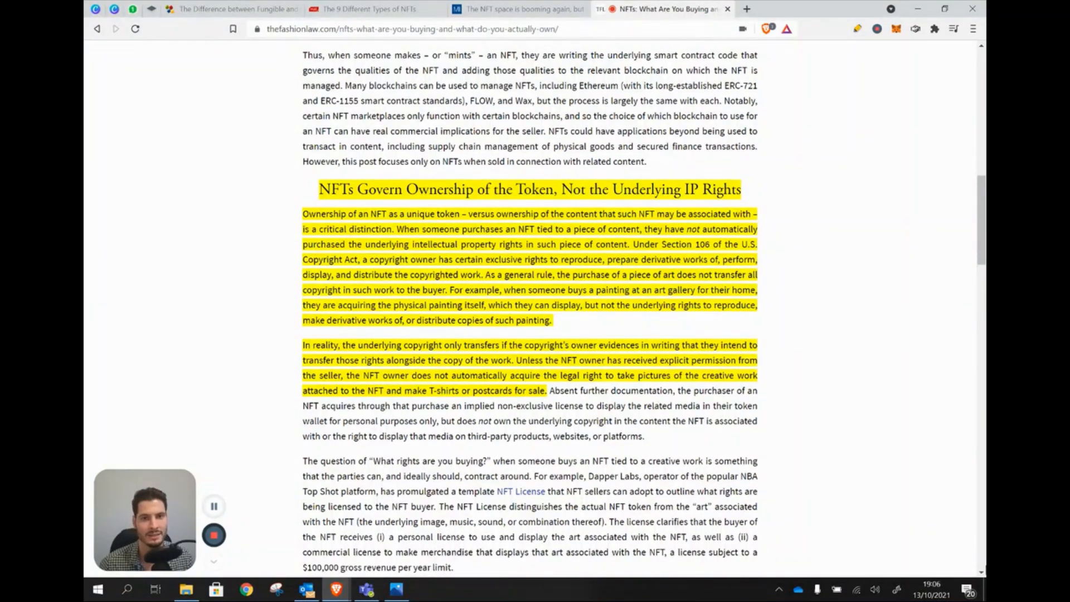